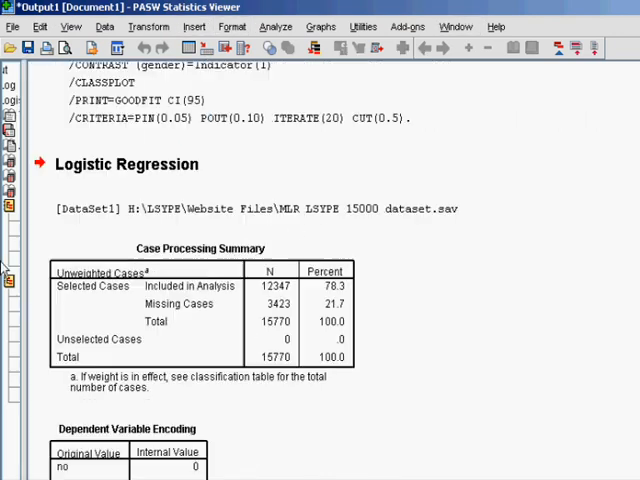
scroll(down, 3)
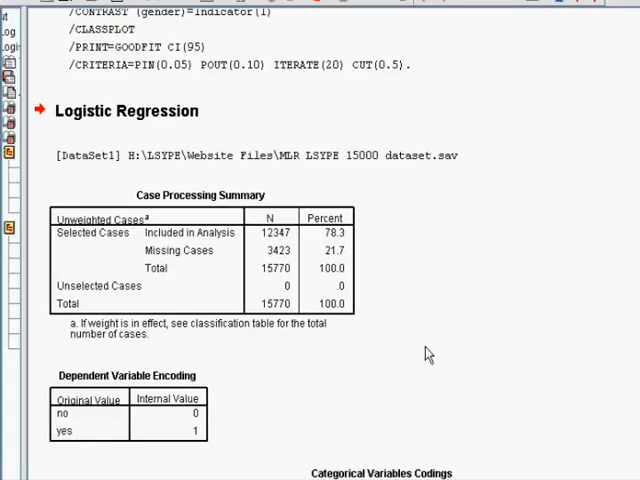
scroll(down, 3)
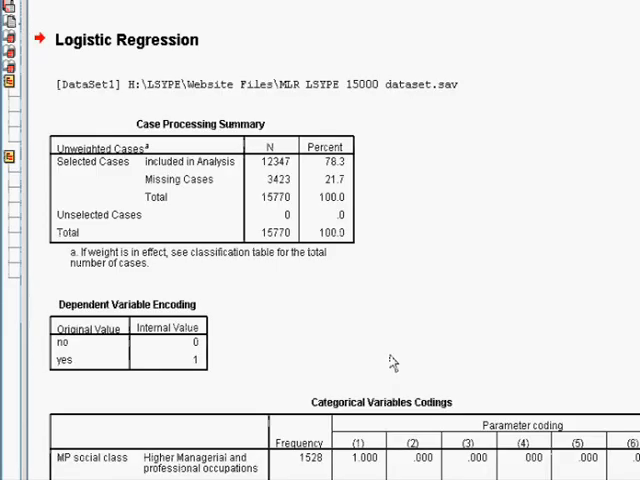
mouse_move(238, 216)
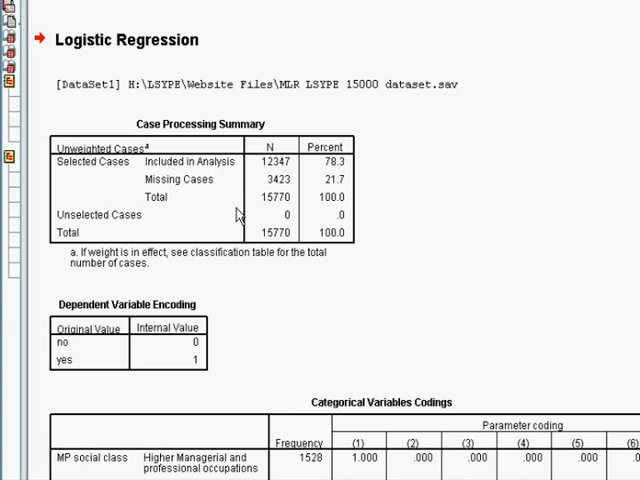
mouse_move(284, 176)
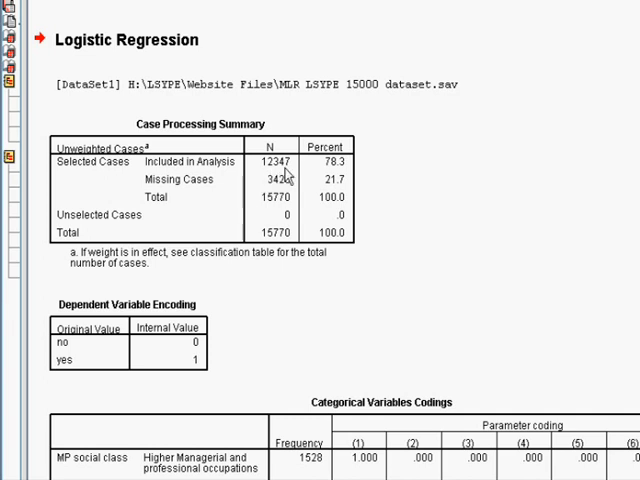
mouse_move(346, 180)
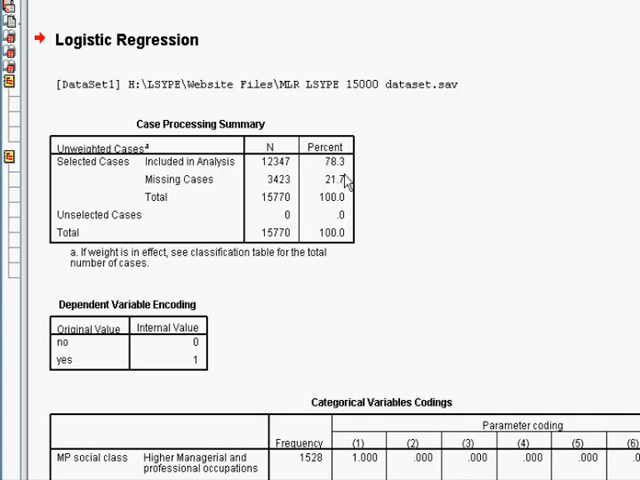
mouse_move(344, 182)
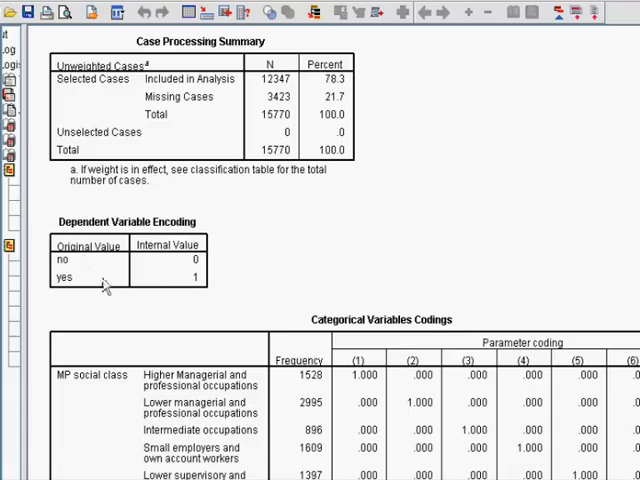
mouse_move(110, 292)
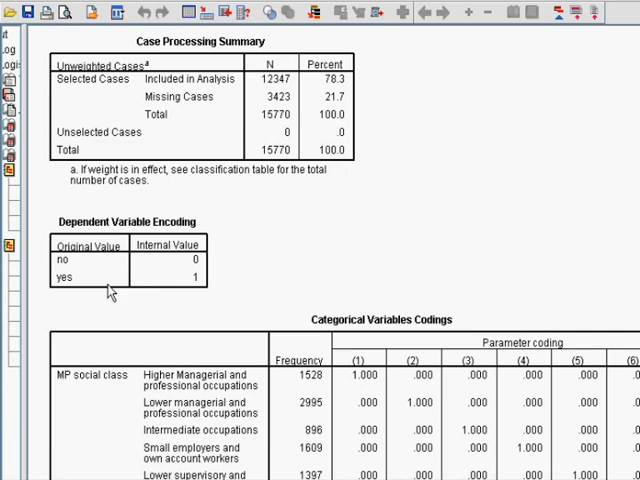
mouse_move(232, 292)
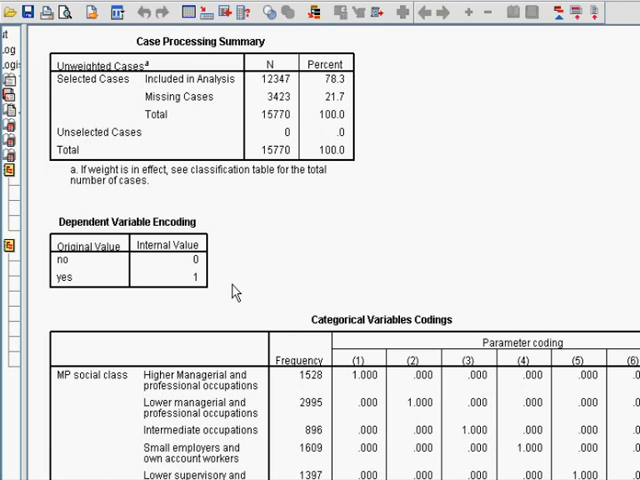
scroll(right, 3)
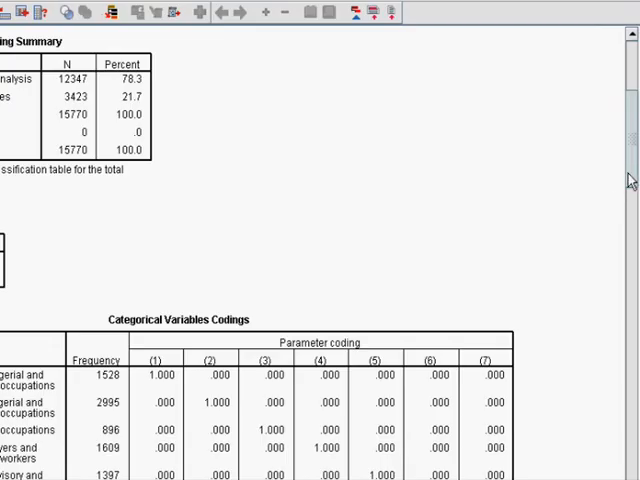
scroll(down, 3)
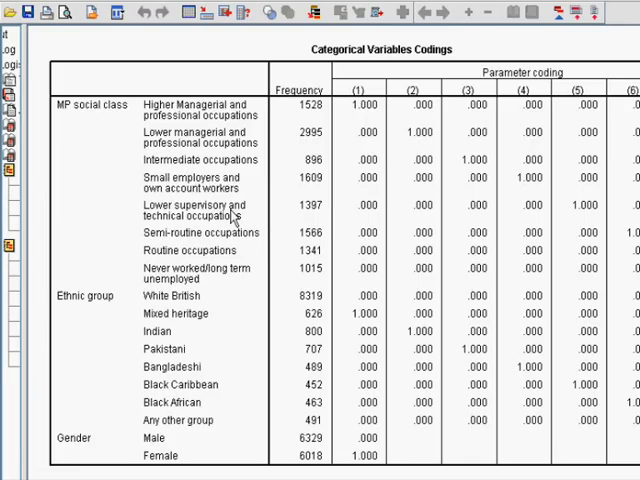
mouse_move(248, 260)
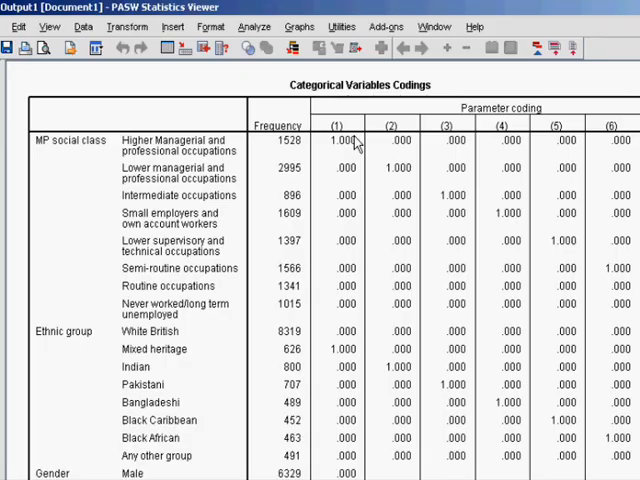
scroll(right, 3)
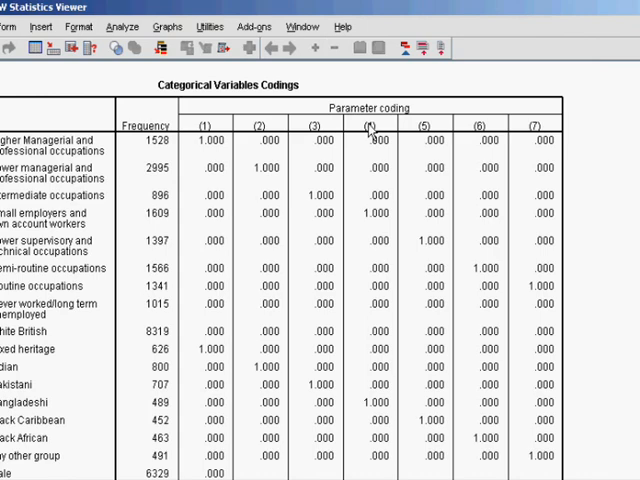
mouse_move(208, 126)
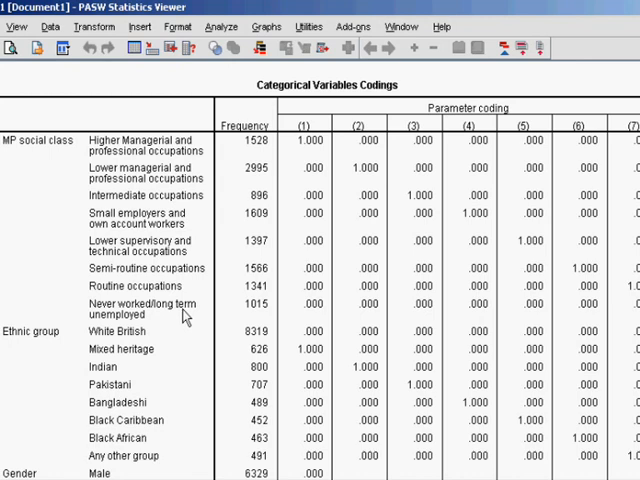
scroll(down, 3)
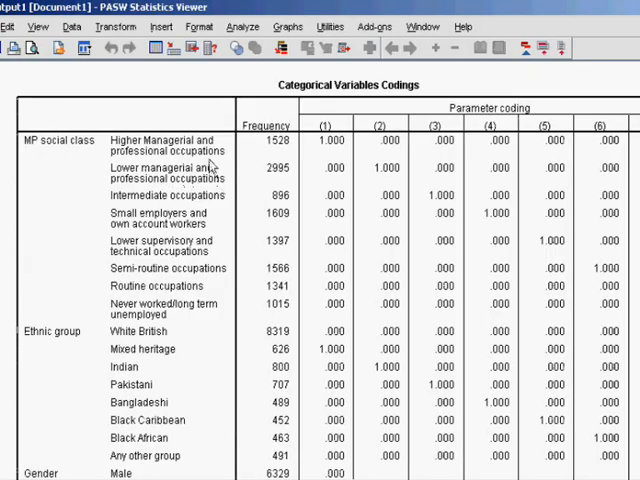
mouse_move(190, 292)
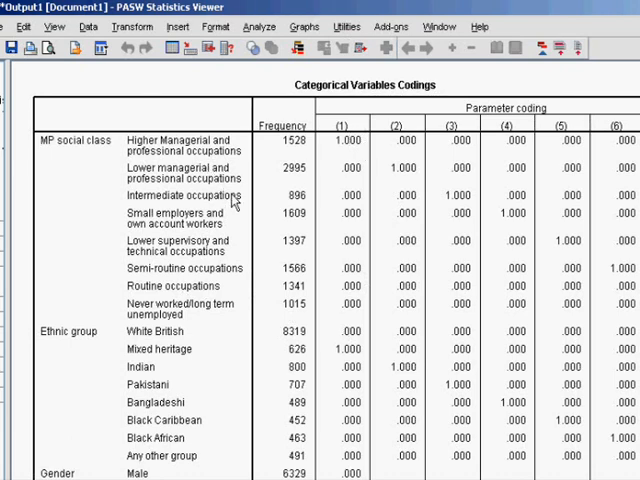
scroll(down, 3)
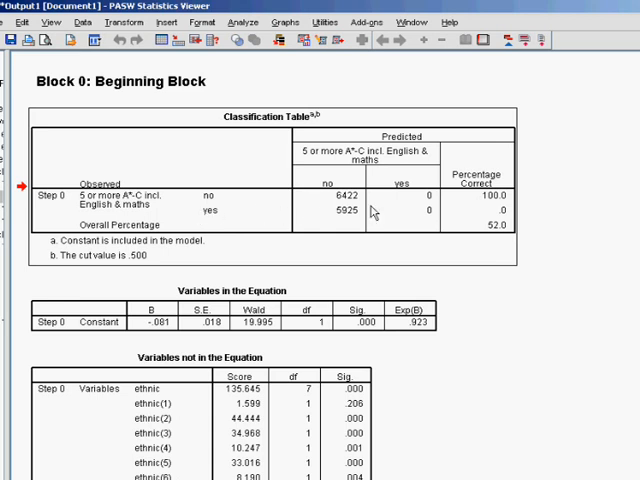
mouse_move(356, 202)
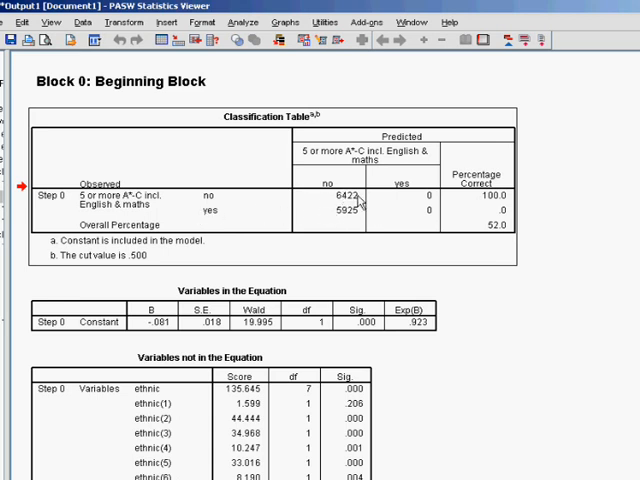
mouse_move(276, 218)
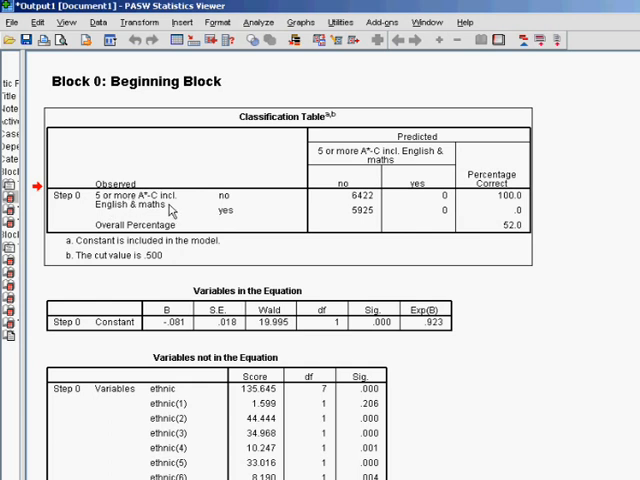
mouse_move(364, 224)
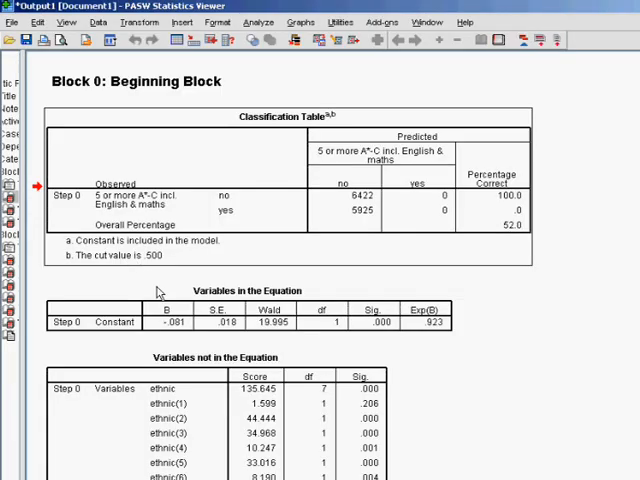
mouse_move(148, 270)
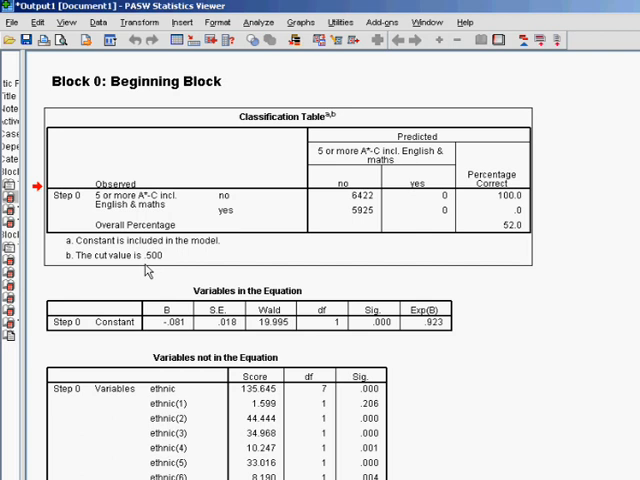
mouse_move(218, 308)
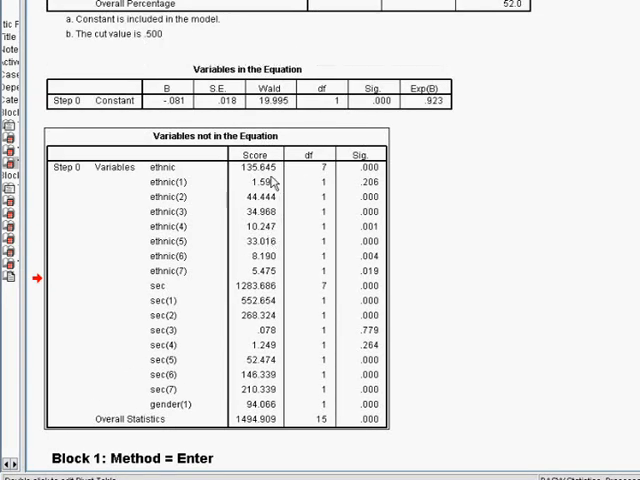
mouse_move(238, 166)
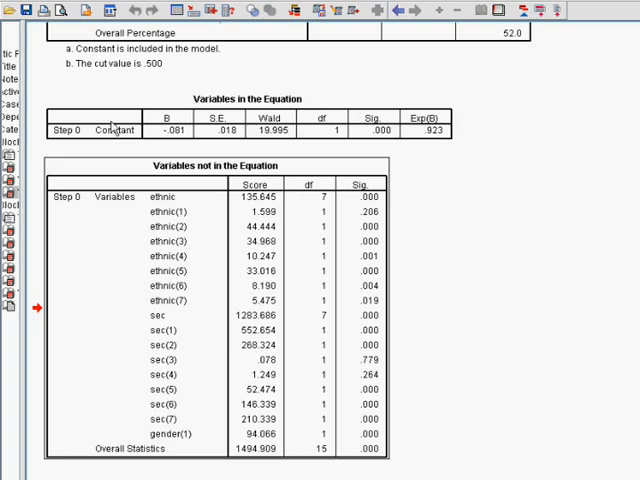
scroll(down, 3)
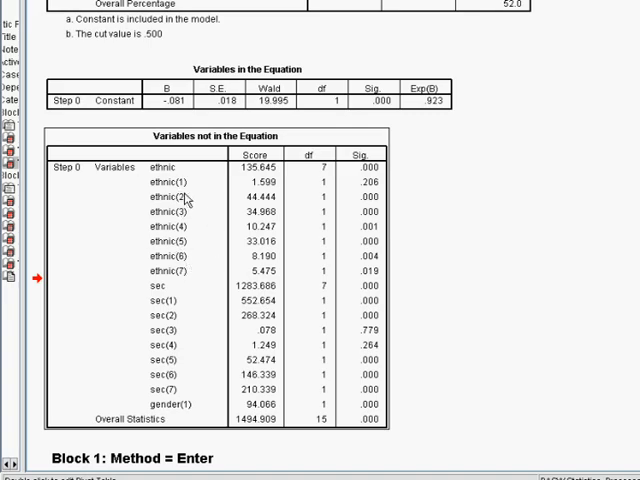
scroll(up, 3)
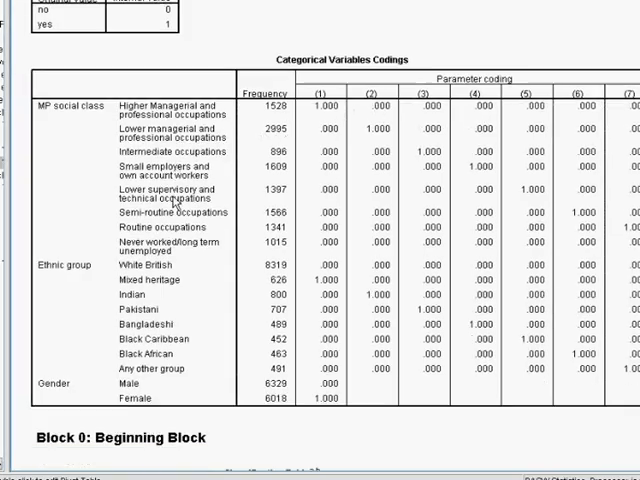
scroll(down, 3)
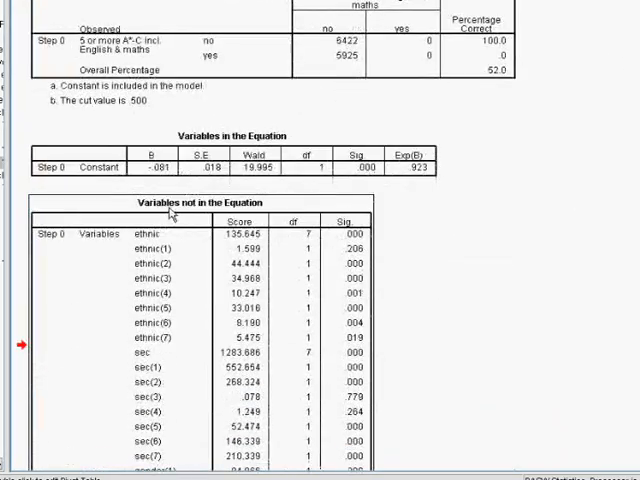
scroll(down, 3)
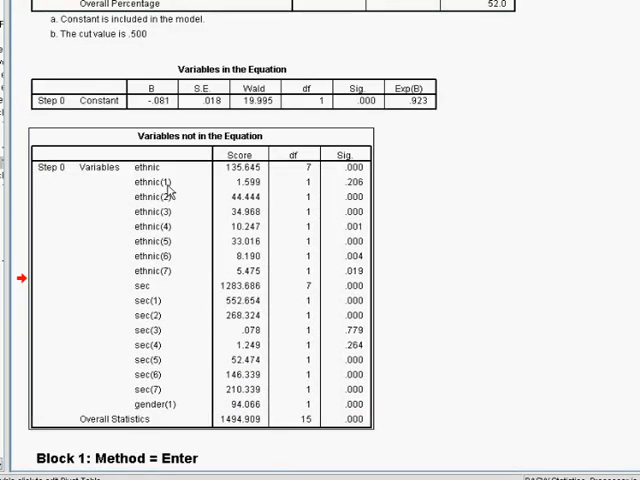
mouse_move(184, 298)
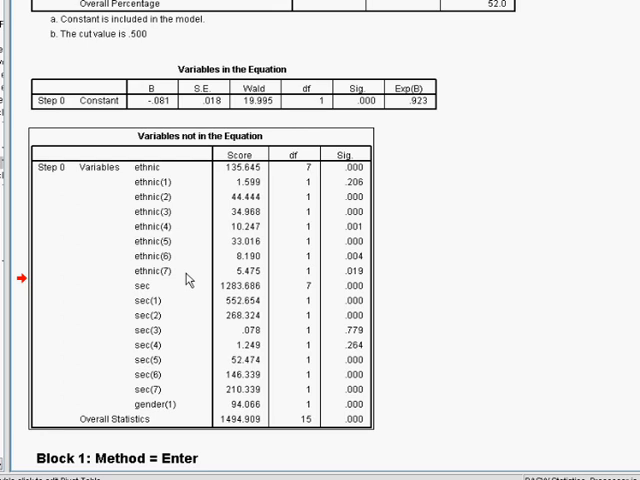
scroll(down, 3)
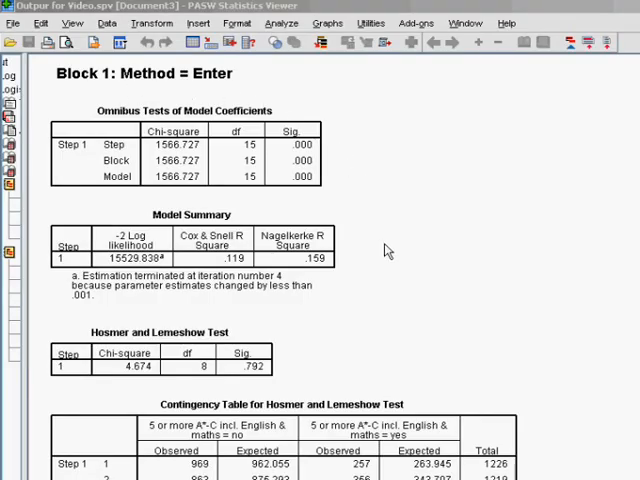
scroll(down, 3)
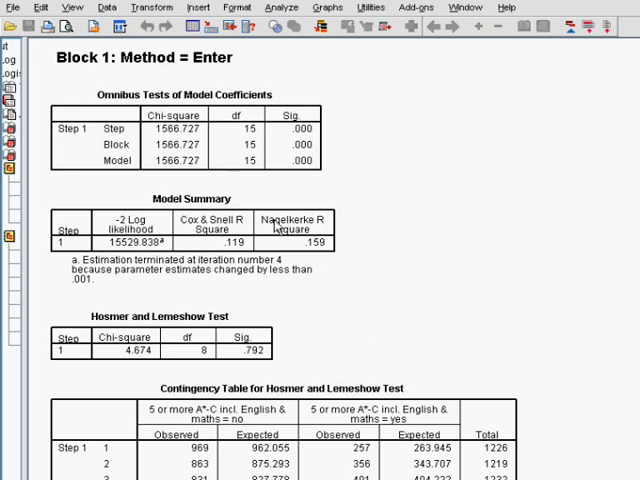
mouse_move(172, 270)
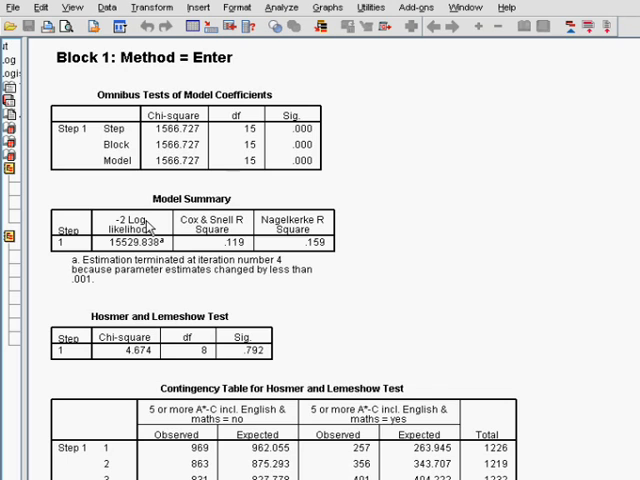
mouse_move(202, 168)
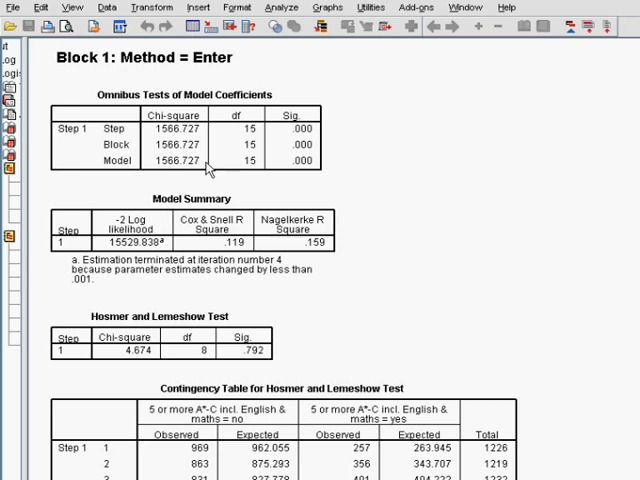
mouse_move(252, 148)
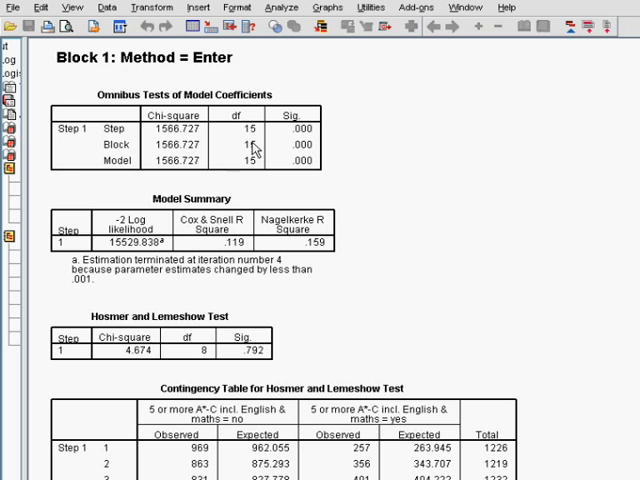
mouse_move(272, 156)
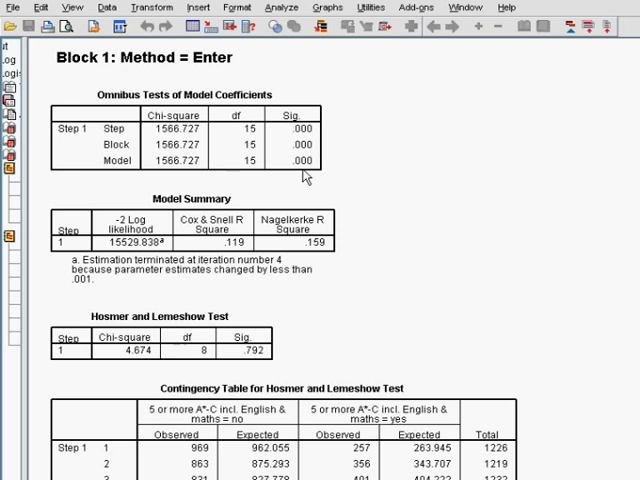
mouse_move(304, 164)
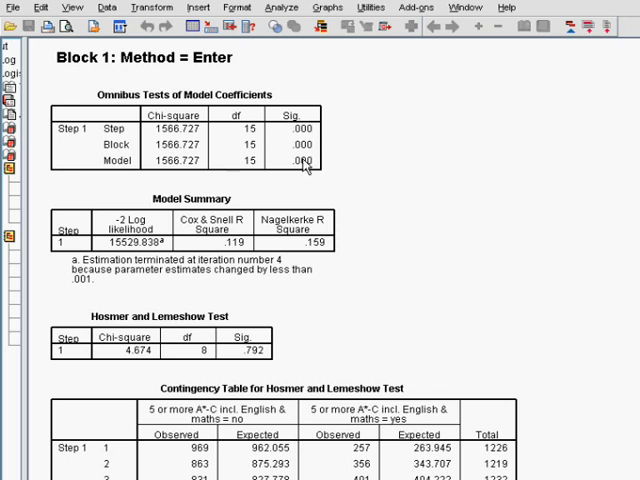
mouse_move(140, 132)
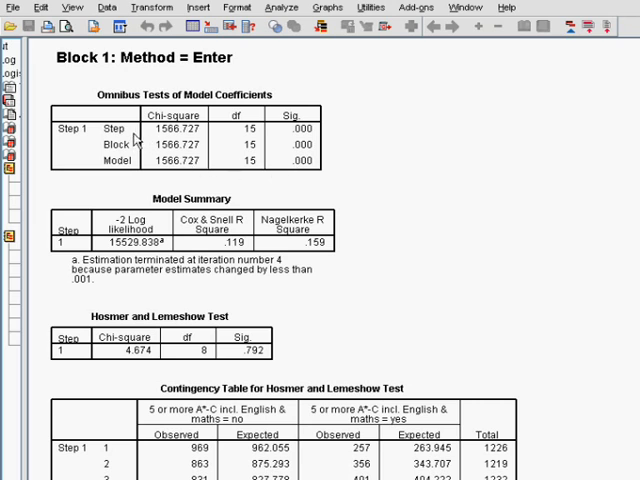
mouse_move(136, 172)
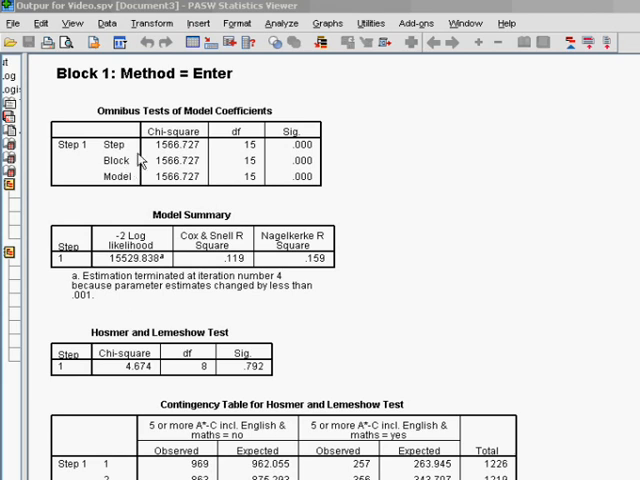
mouse_move(132, 168)
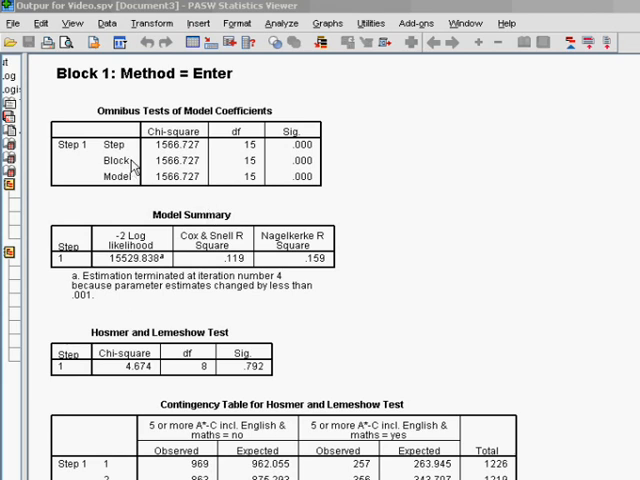
scroll(down, 3)
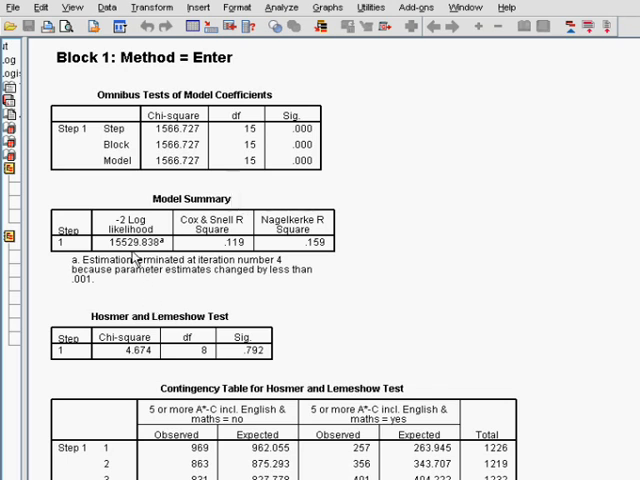
mouse_move(332, 258)
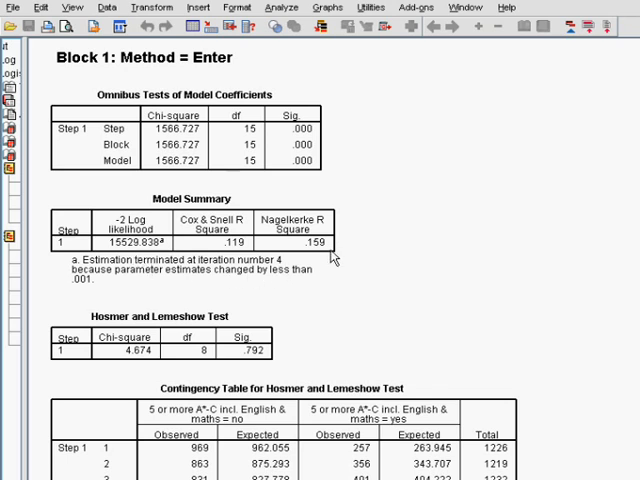
mouse_move(340, 336)
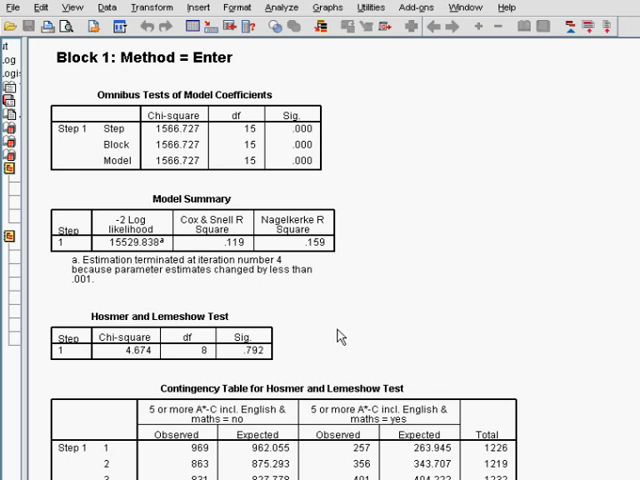
scroll(down, 3)
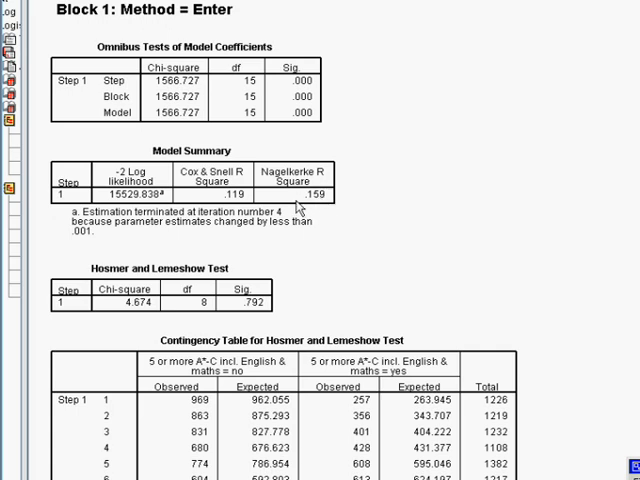
mouse_move(330, 196)
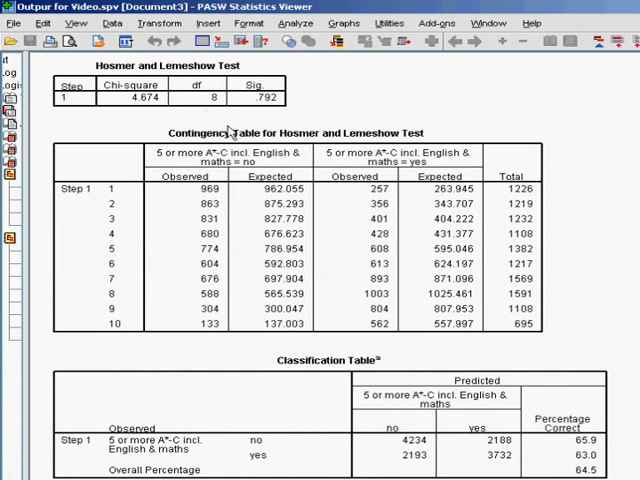
mouse_move(300, 182)
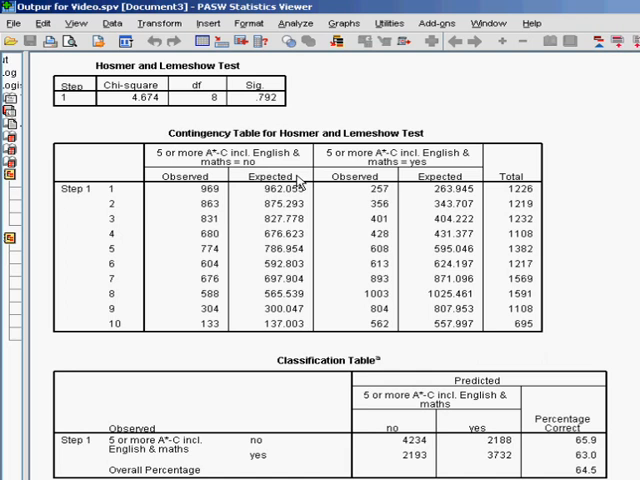
mouse_move(168, 228)
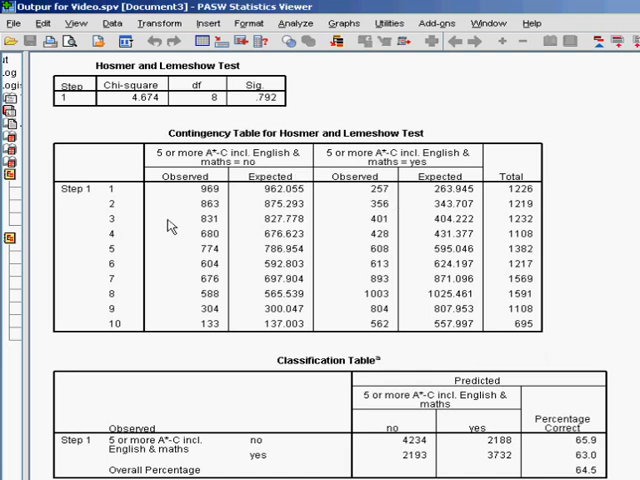
mouse_move(410, 210)
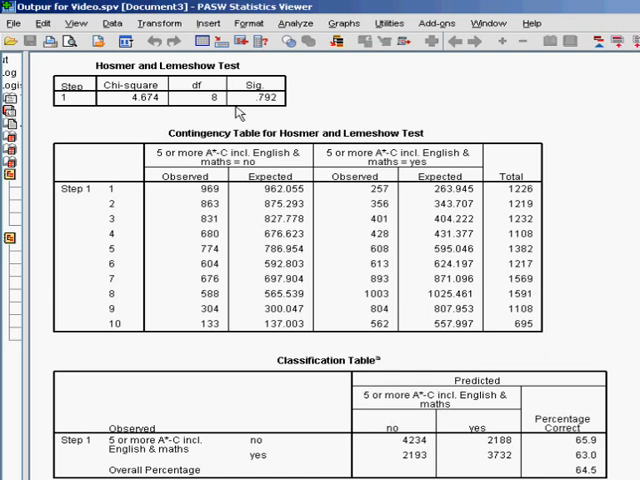
mouse_move(286, 114)
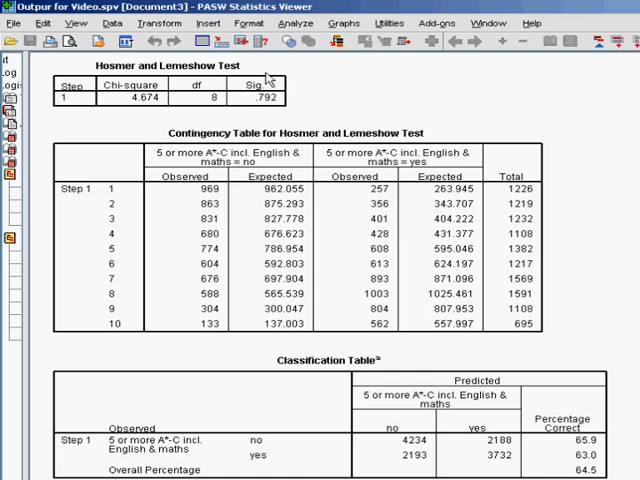
mouse_move(292, 104)
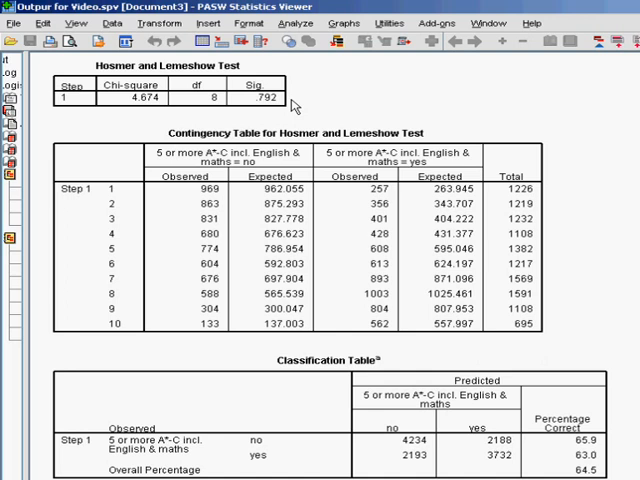
mouse_move(324, 96)
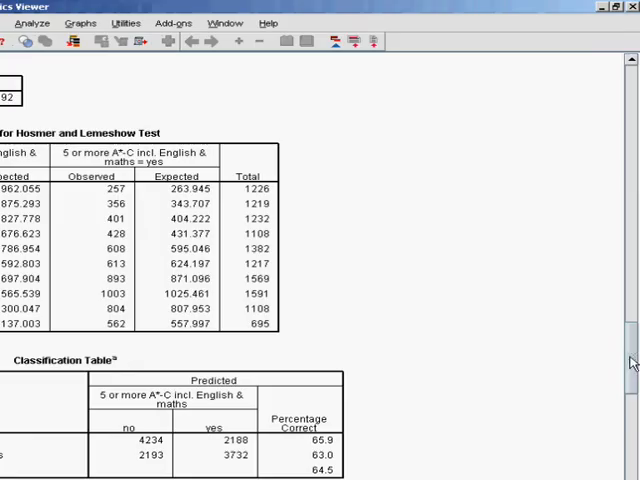
scroll(down, 3)
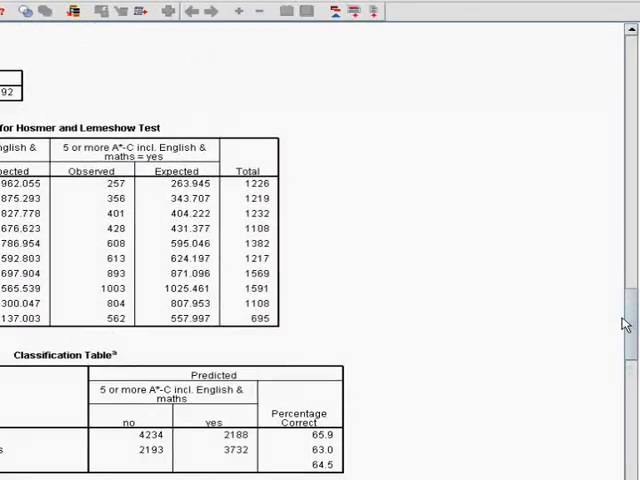
scroll(down, 3)
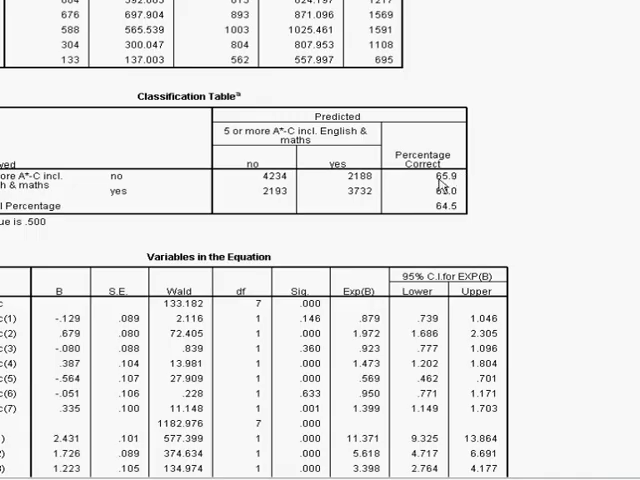
mouse_move(440, 190)
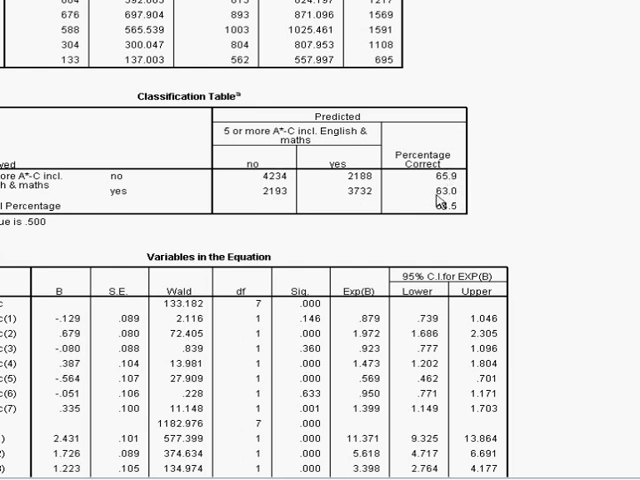
mouse_move(456, 208)
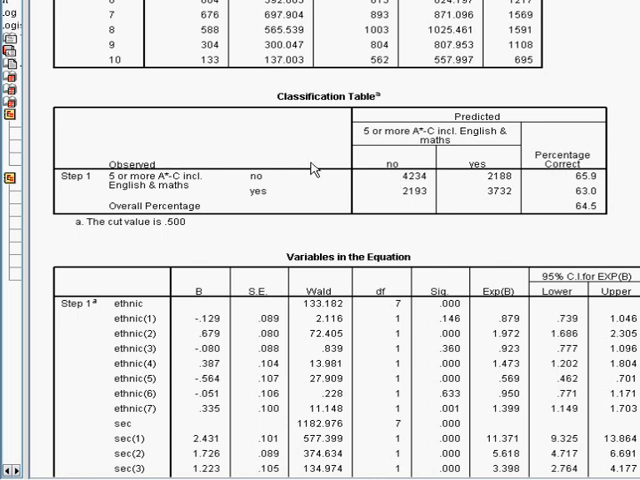
mouse_move(308, 164)
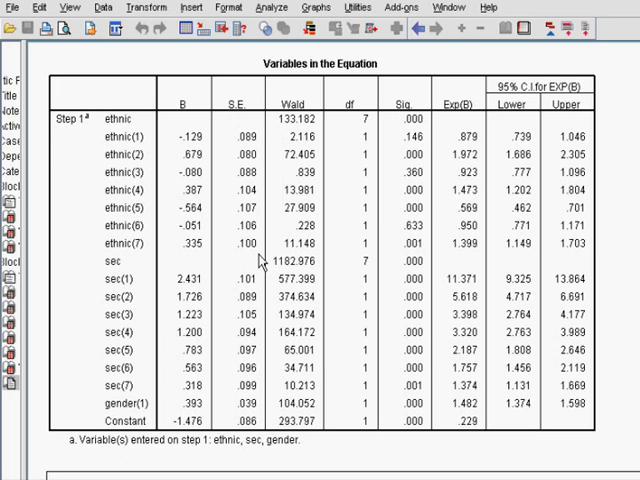
mouse_move(150, 232)
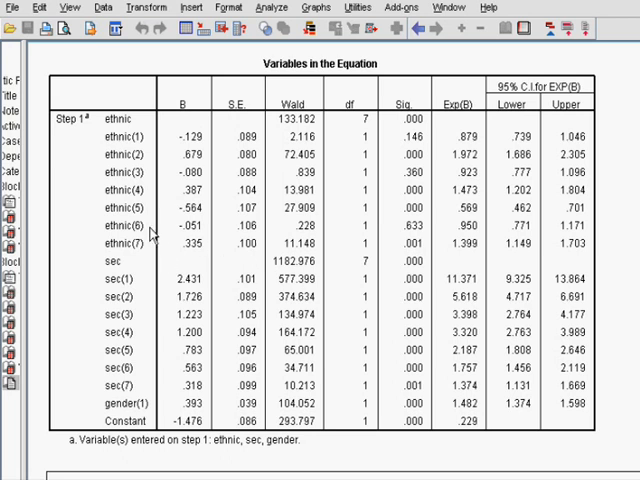
mouse_move(136, 280)
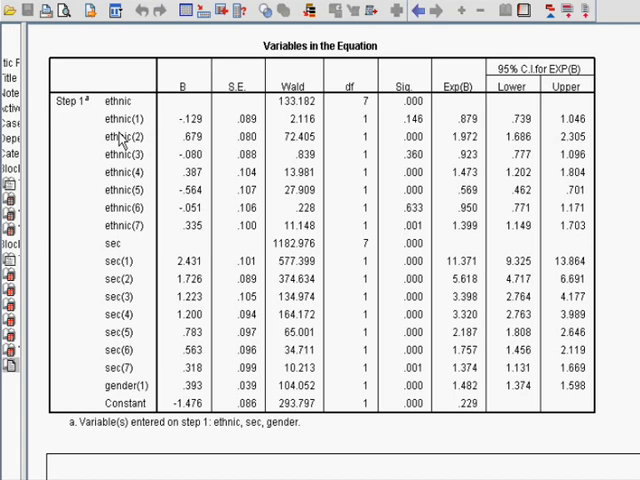
mouse_move(140, 138)
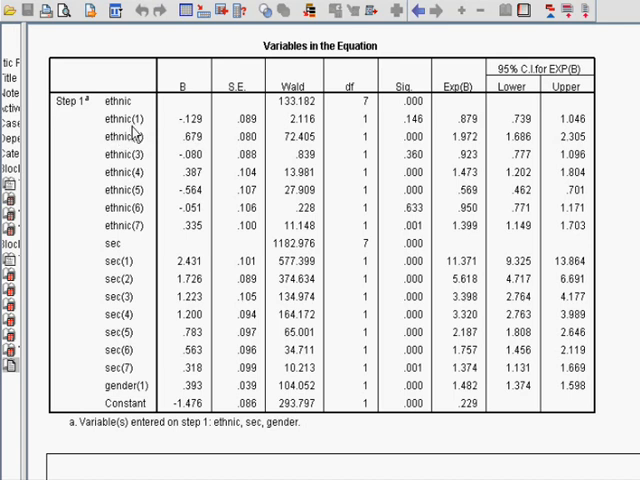
mouse_move(208, 140)
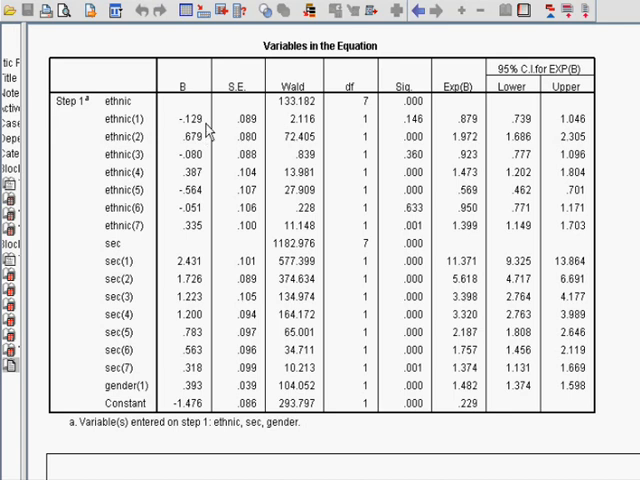
mouse_move(208, 184)
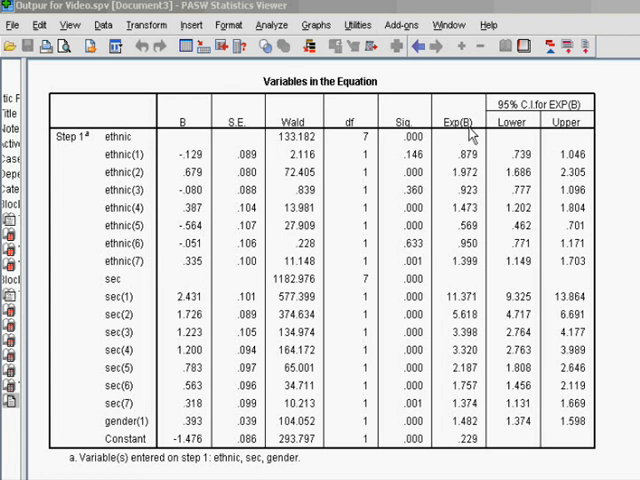
mouse_move(472, 148)
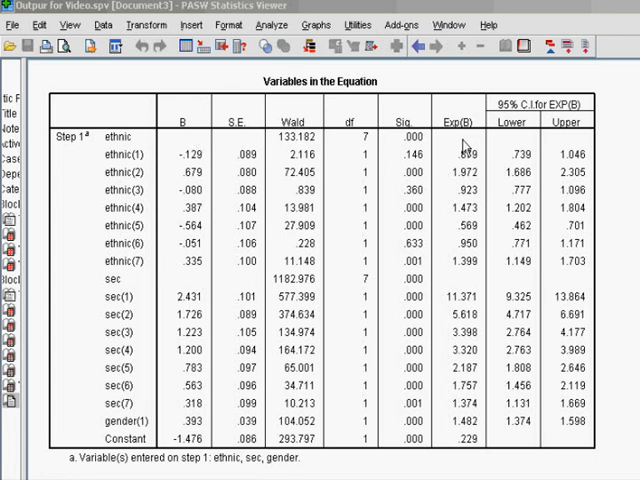
mouse_move(460, 336)
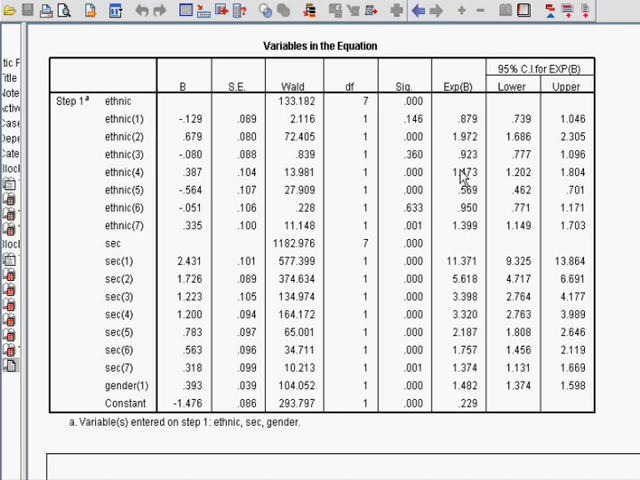
mouse_move(402, 156)
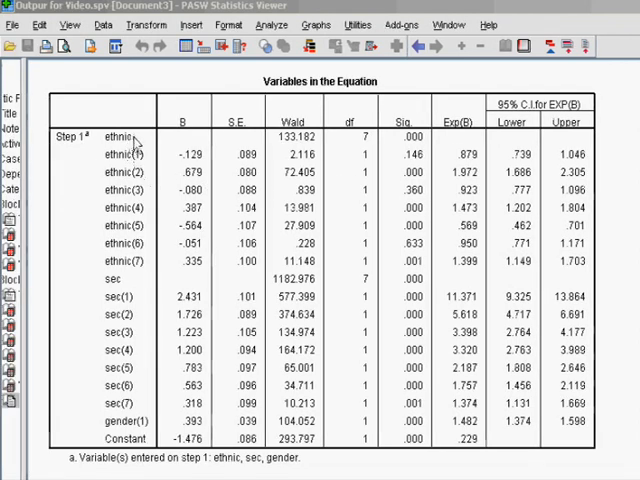
mouse_move(420, 152)
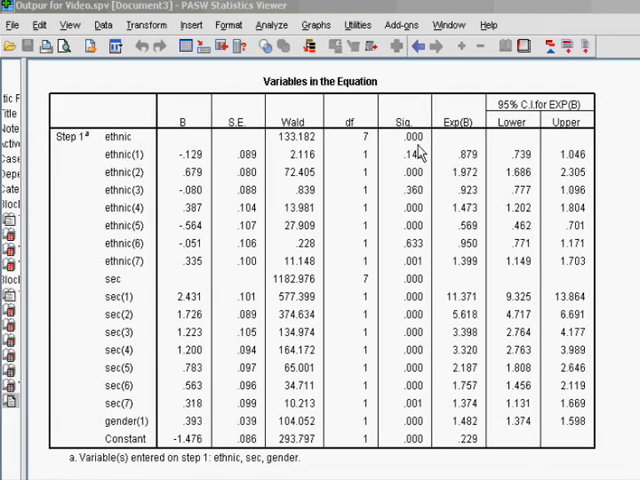
mouse_move(336, 156)
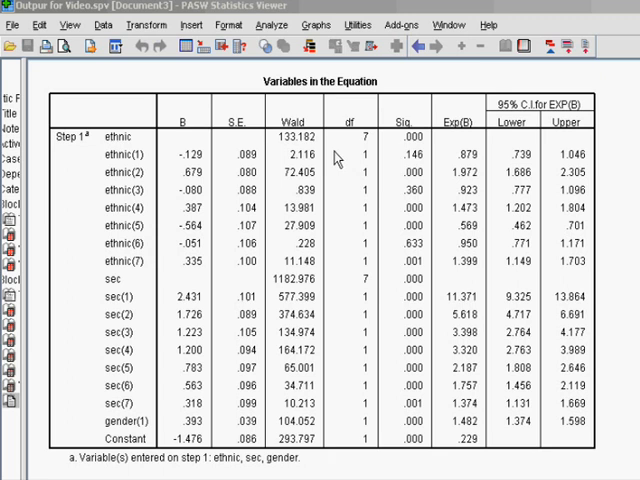
mouse_move(322, 142)
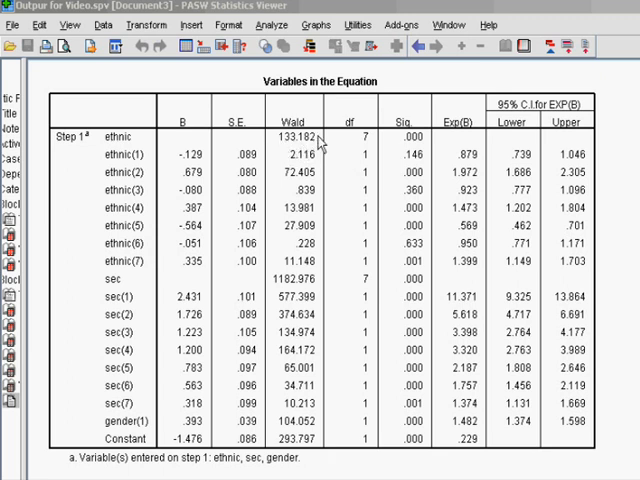
mouse_move(350, 156)
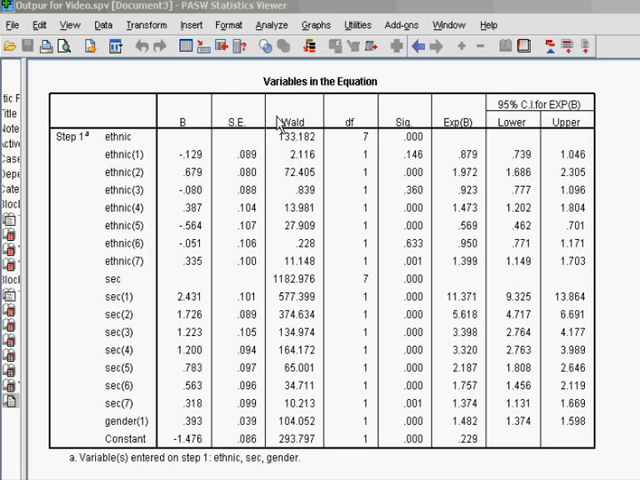
mouse_move(328, 144)
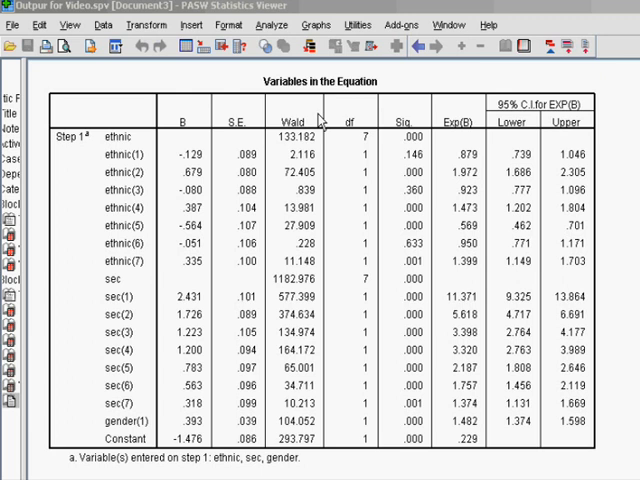
mouse_move(344, 232)
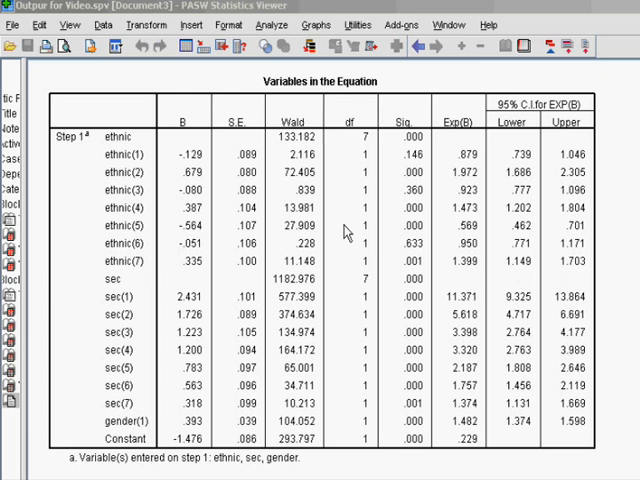
mouse_move(258, 316)
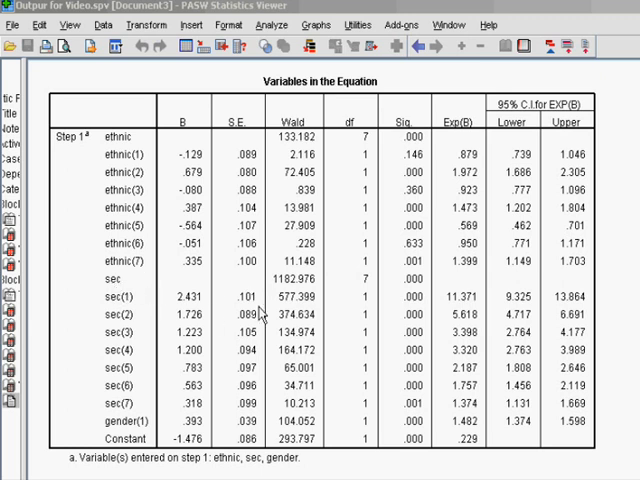
mouse_move(156, 304)
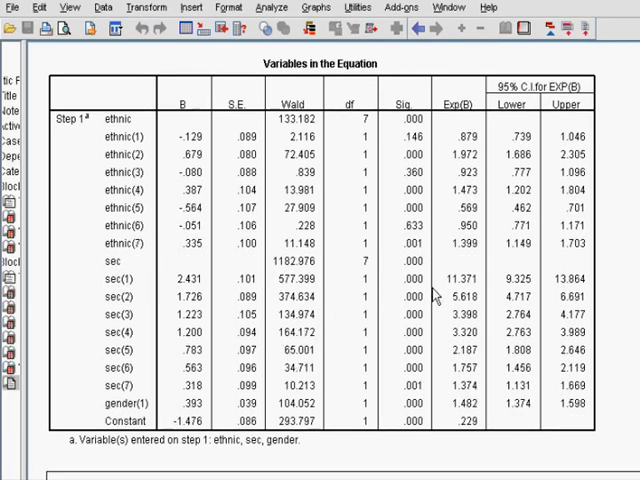
scroll(down, 3)
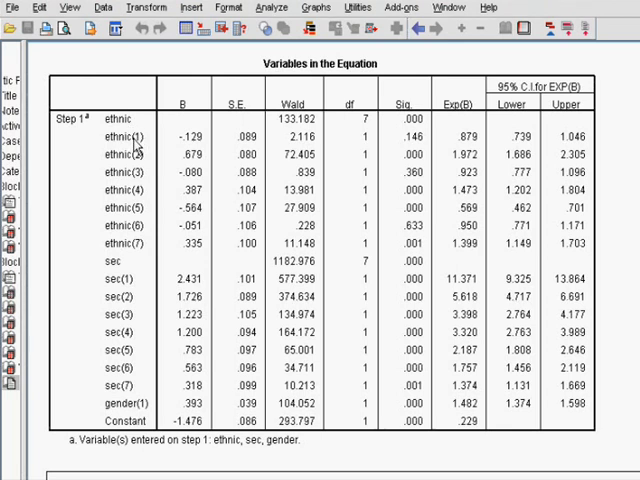
mouse_move(124, 278)
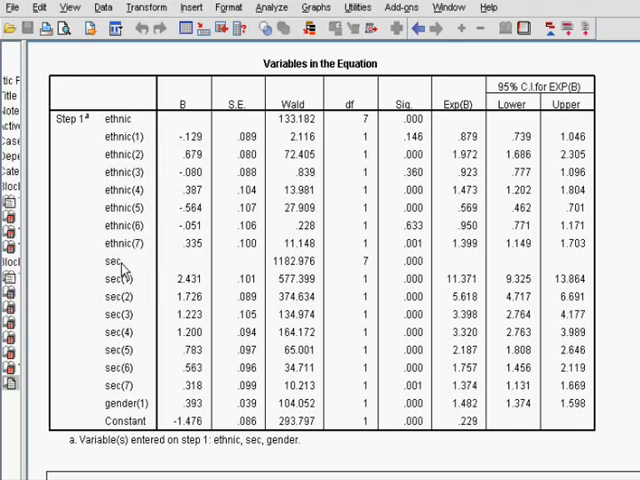
mouse_move(138, 288)
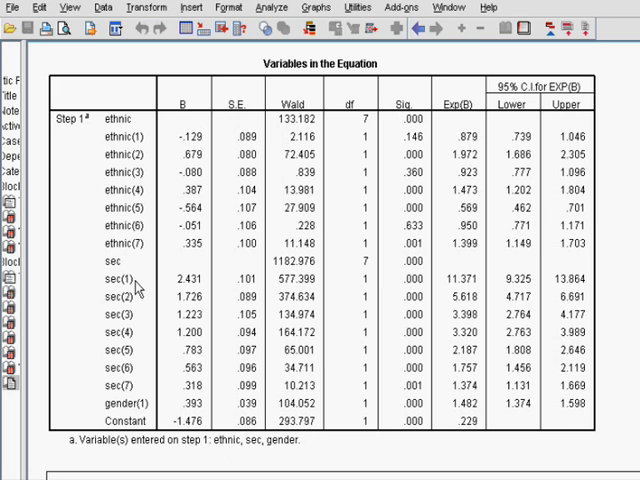
mouse_move(124, 290)
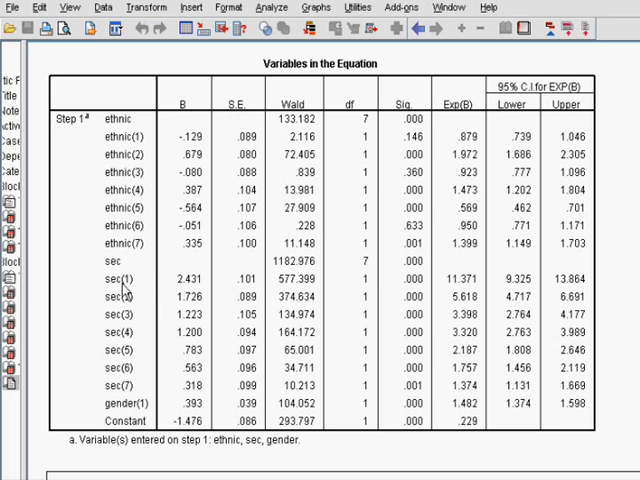
mouse_move(220, 296)
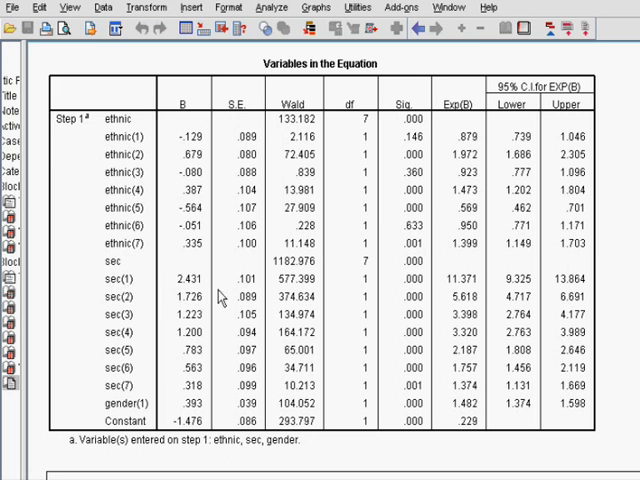
mouse_move(292, 288)
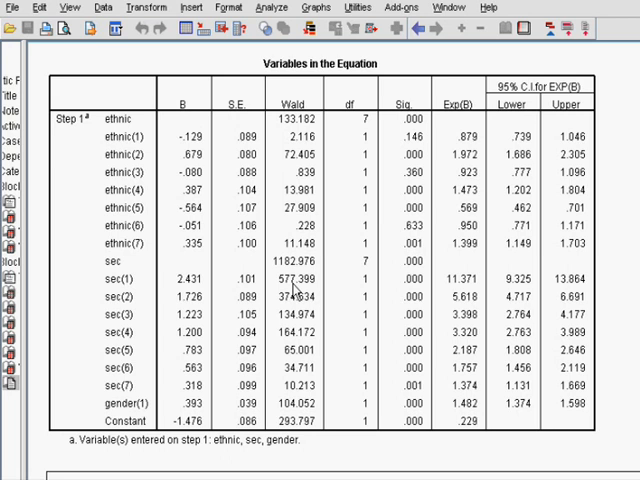
mouse_move(472, 290)
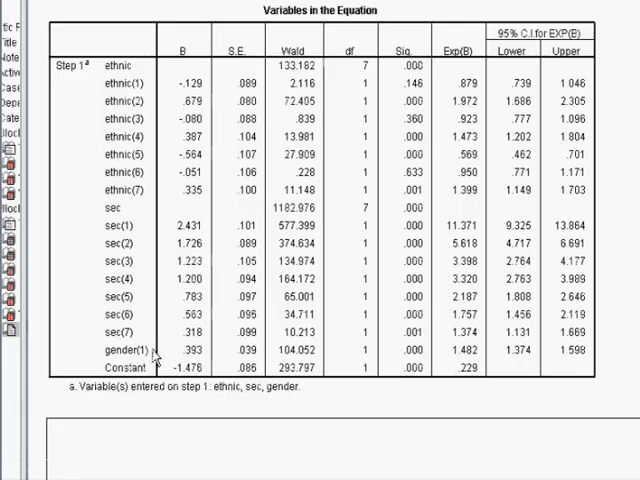
mouse_move(156, 364)
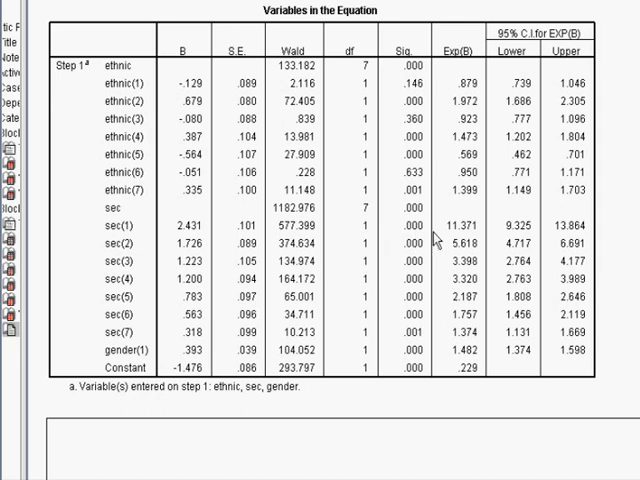
mouse_move(452, 230)
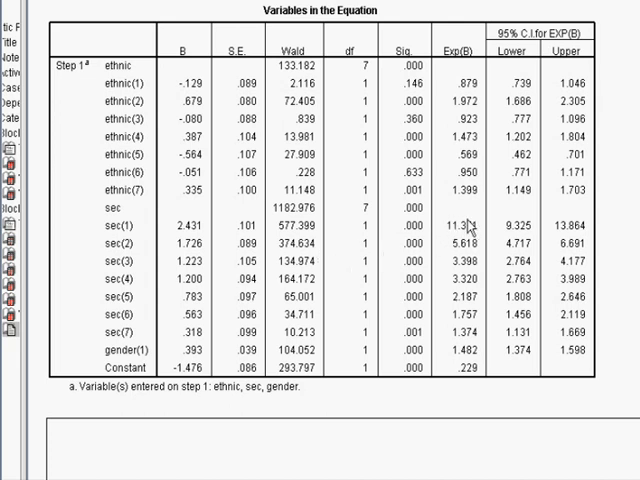
mouse_move(484, 330)
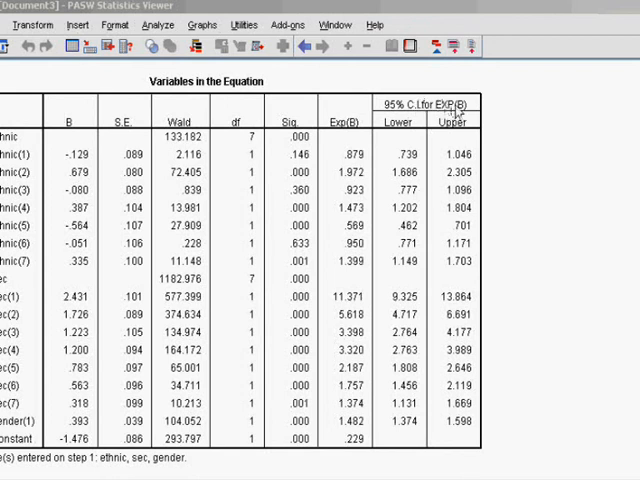
mouse_move(442, 120)
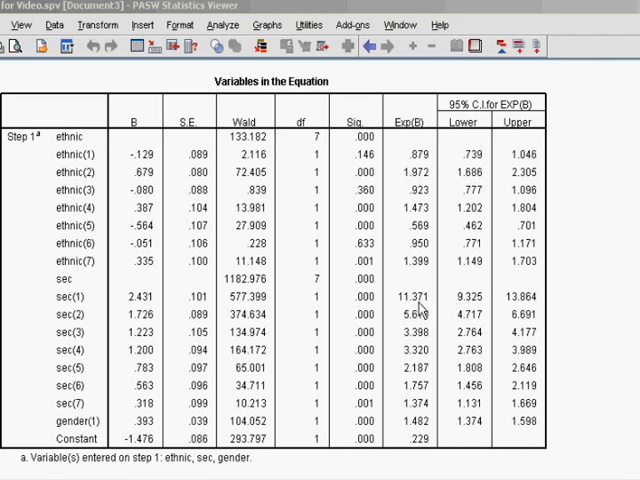
mouse_move(460, 310)
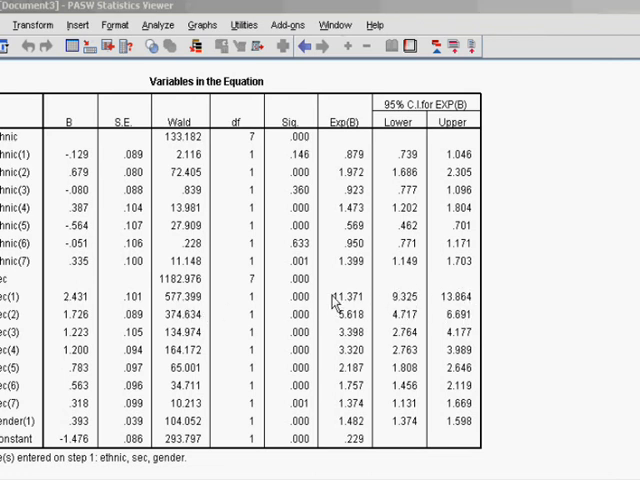
mouse_move(348, 316)
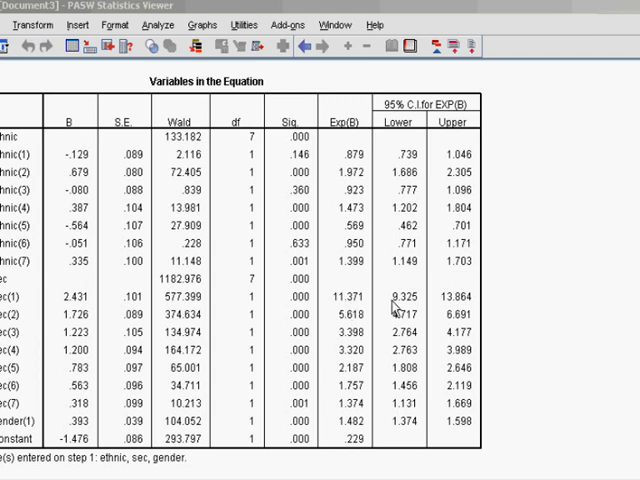
mouse_move(338, 304)
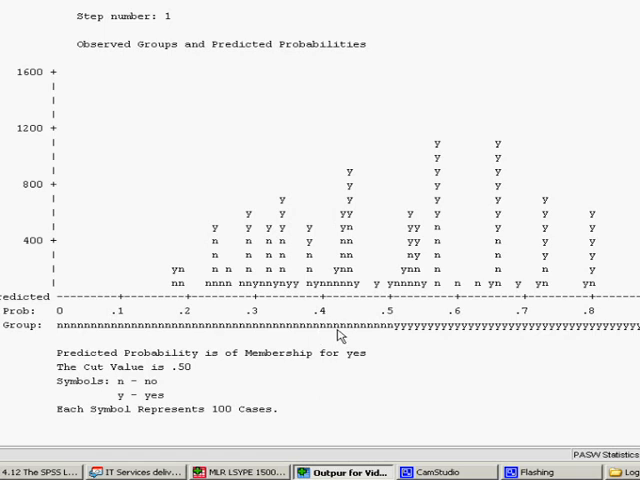
scroll(right, 3)
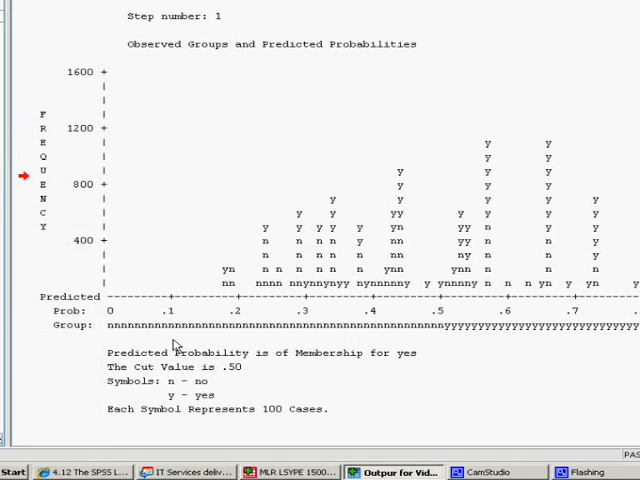
mouse_move(176, 194)
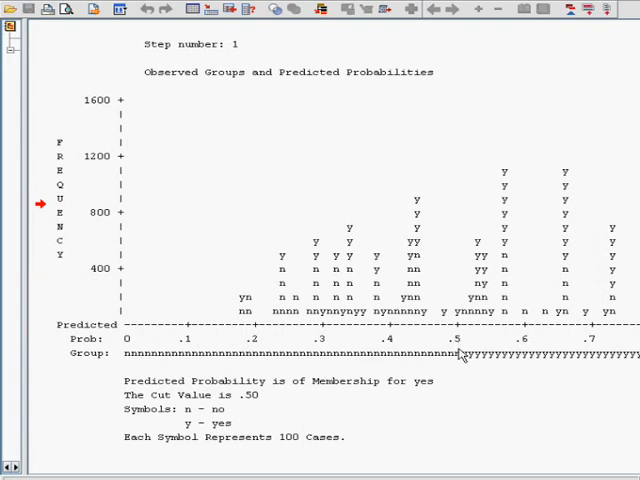
scroll(right, 3)
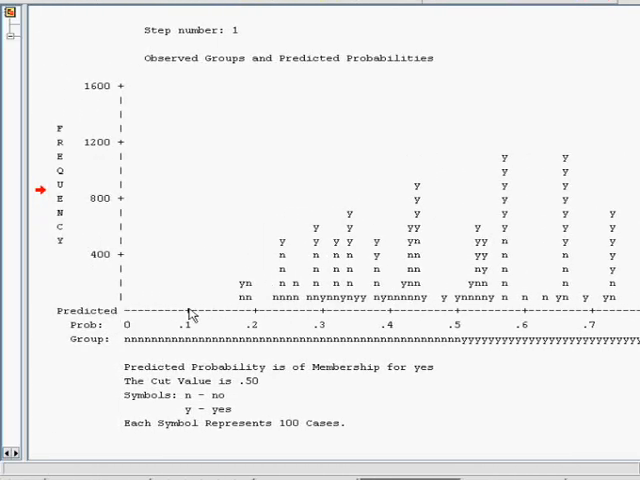
mouse_move(130, 190)
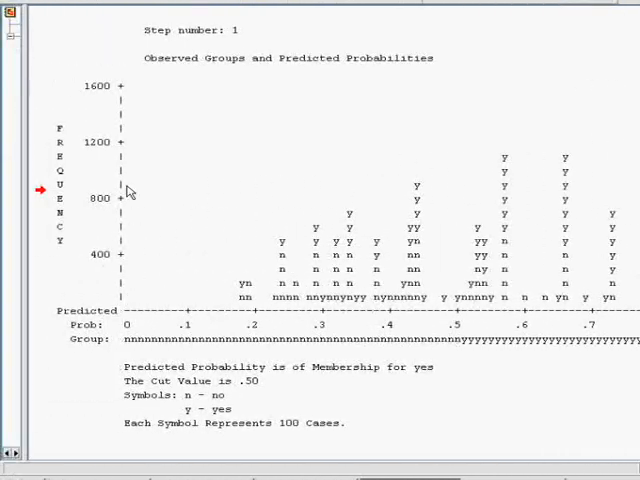
mouse_move(238, 356)
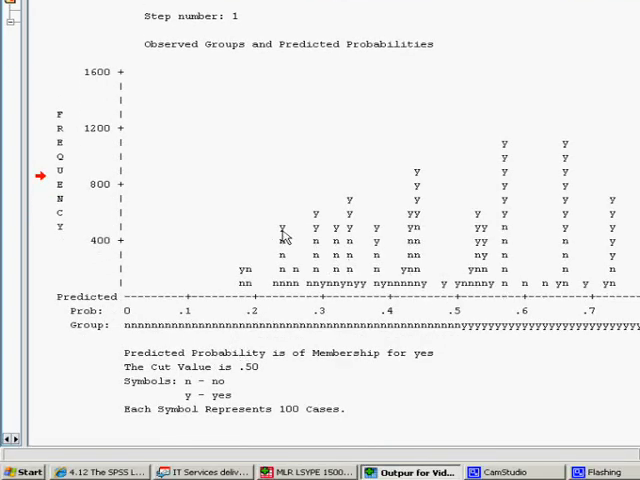
mouse_move(258, 348)
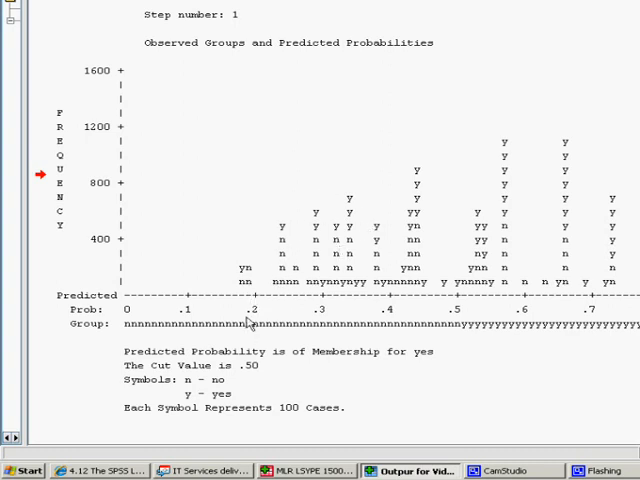
mouse_move(250, 300)
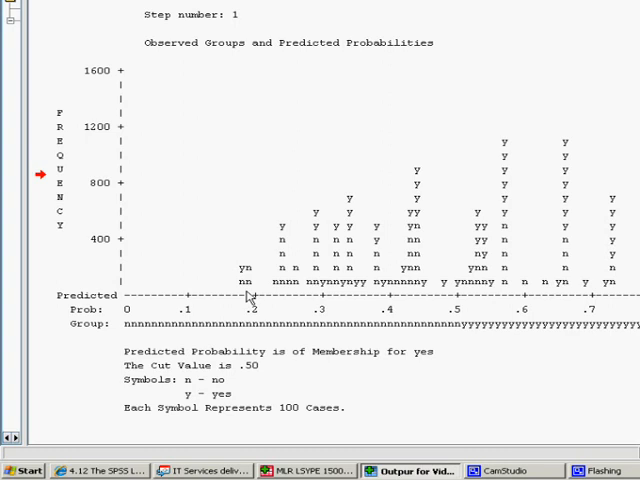
mouse_move(258, 276)
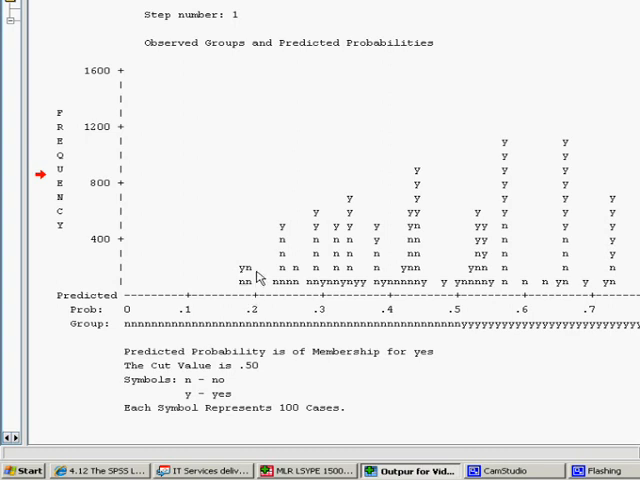
mouse_move(252, 310)
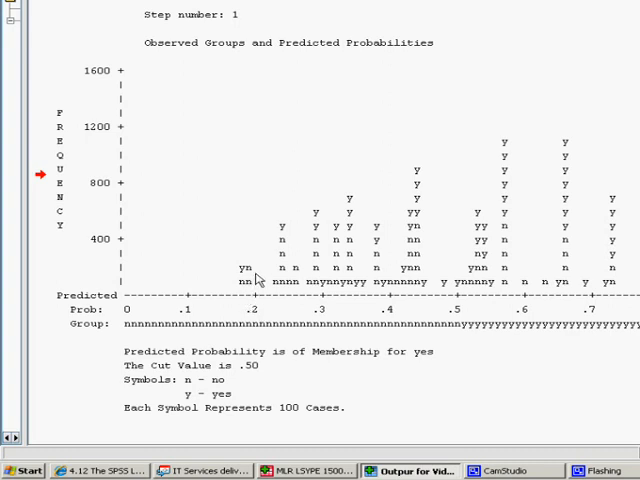
mouse_move(250, 268)
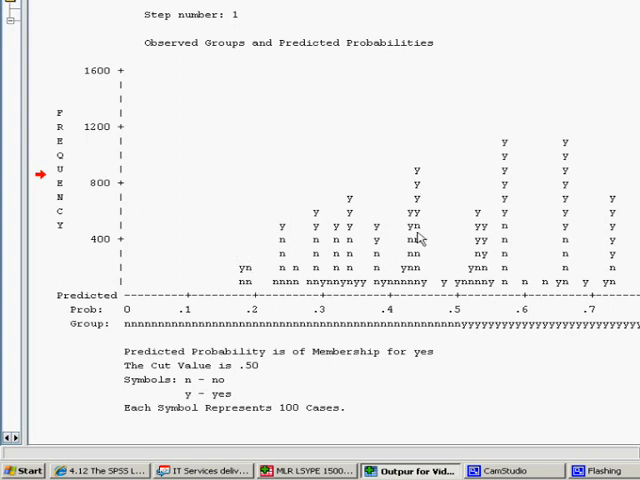
scroll(right, 3)
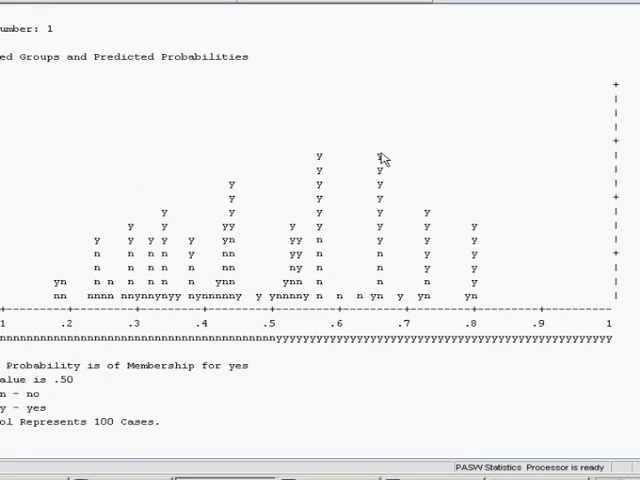
mouse_move(204, 312)
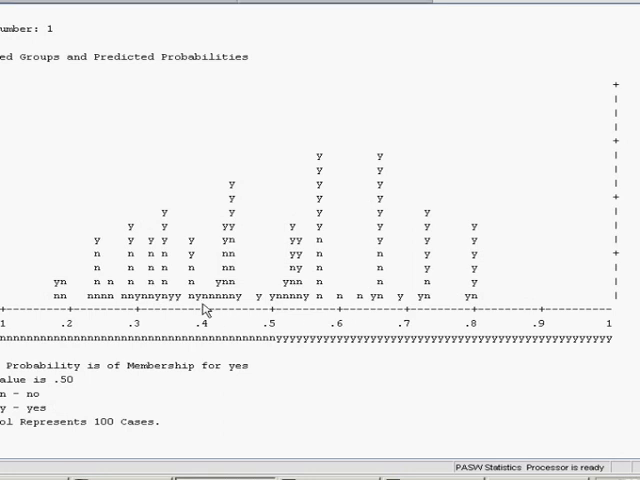